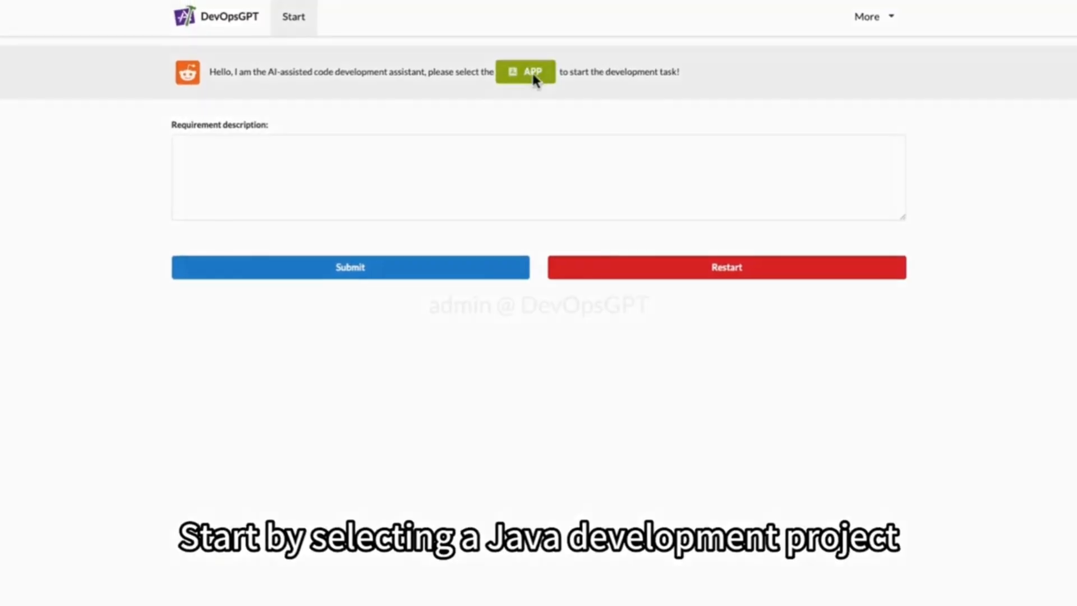
Start a task on the java+html front-end/back-end separation app and begin the requirement description
left_click(524, 72)
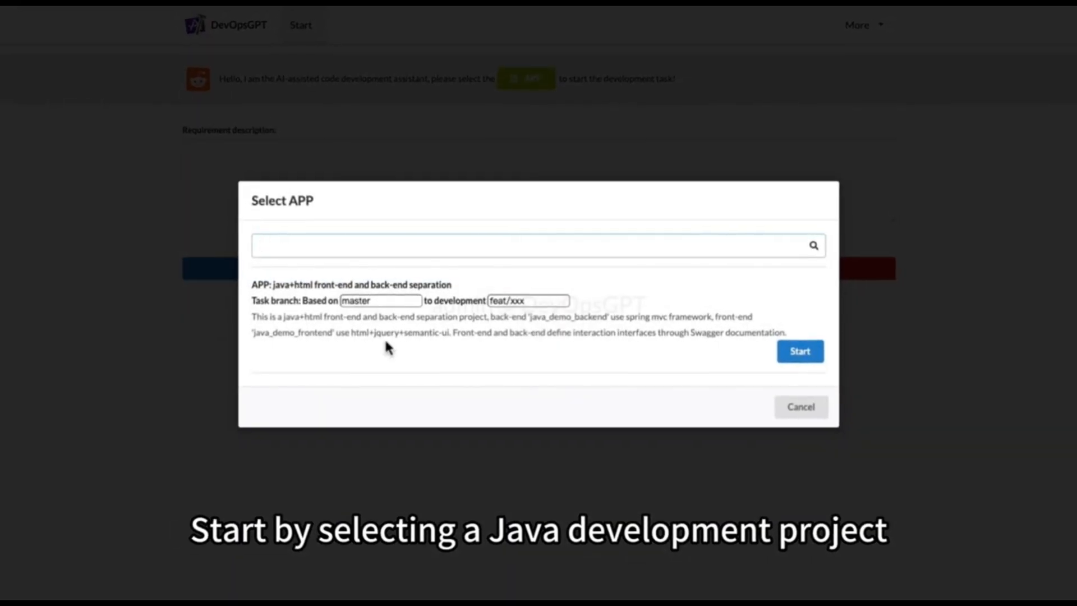
left_click(799, 352)
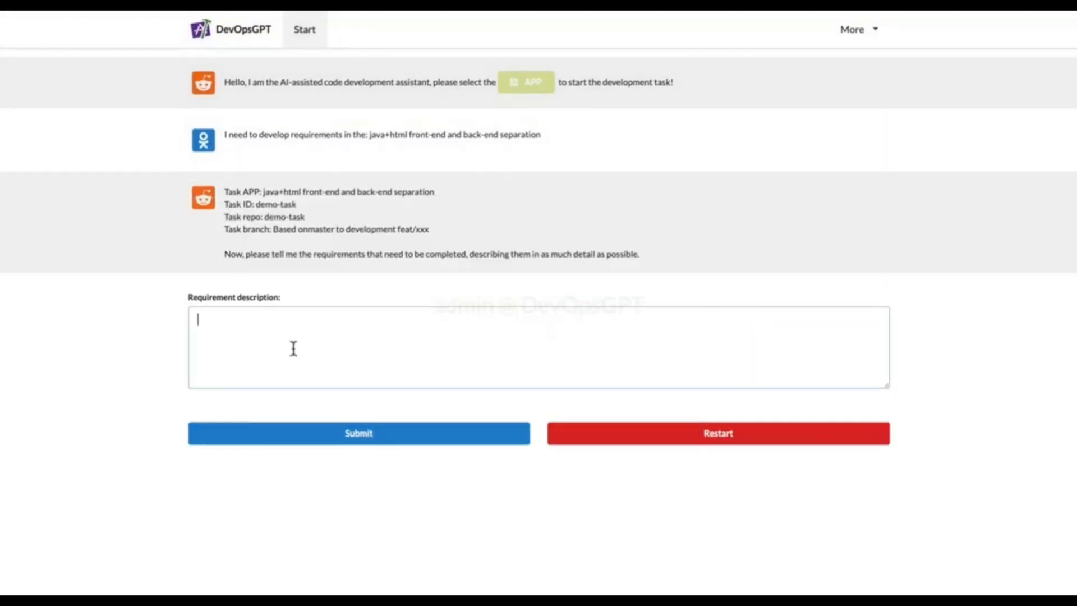
left_click(358, 432)
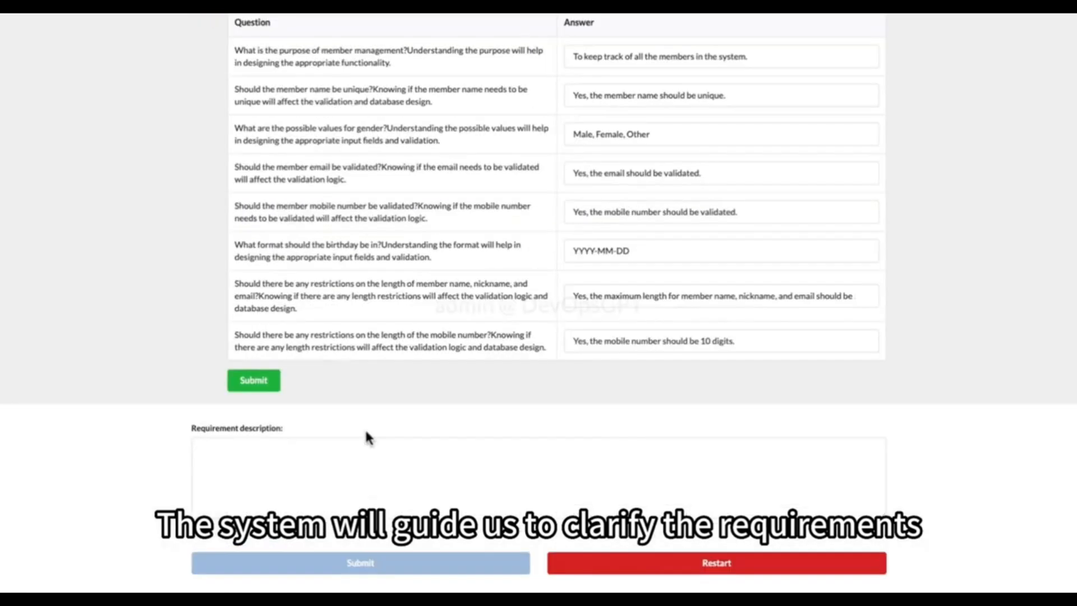
Submit the clarifying answers and confirm the member management requirements document to generate the Swagger interface document
scroll("up", 3)
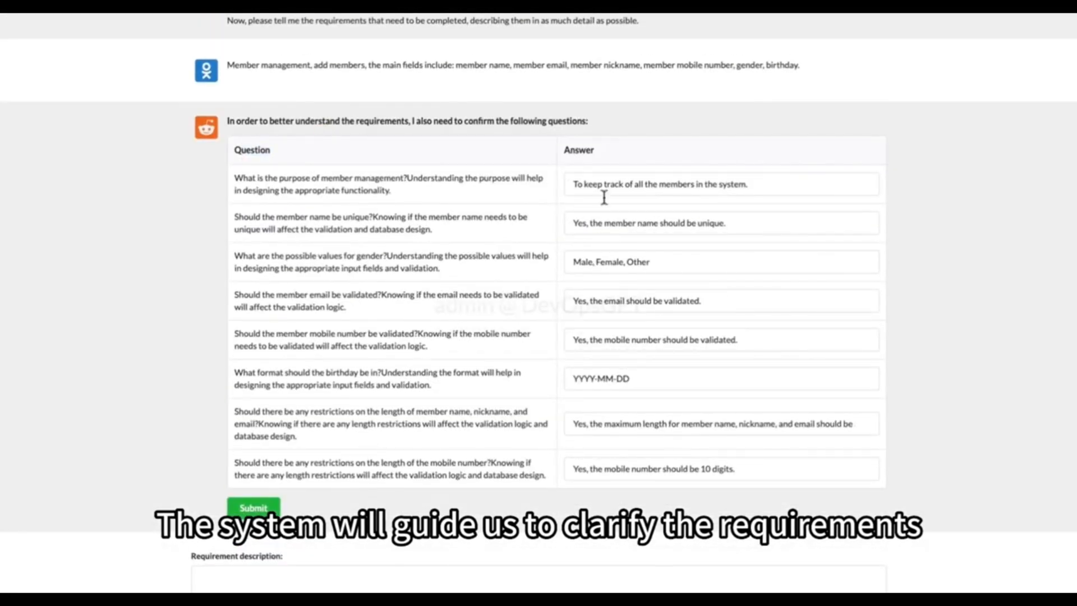
left_click(253, 508)
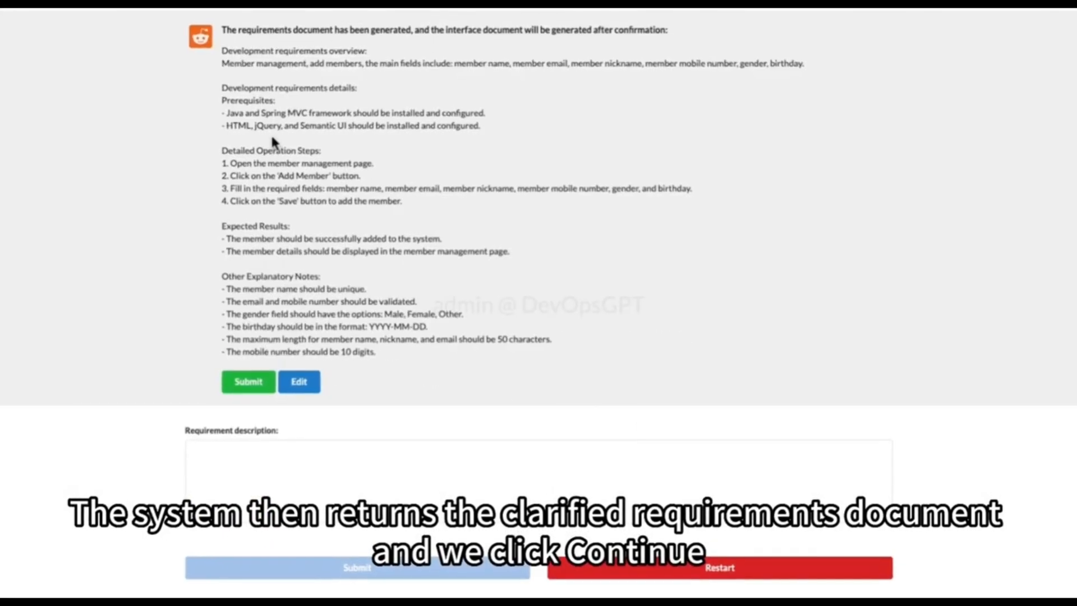
left_click(248, 382)
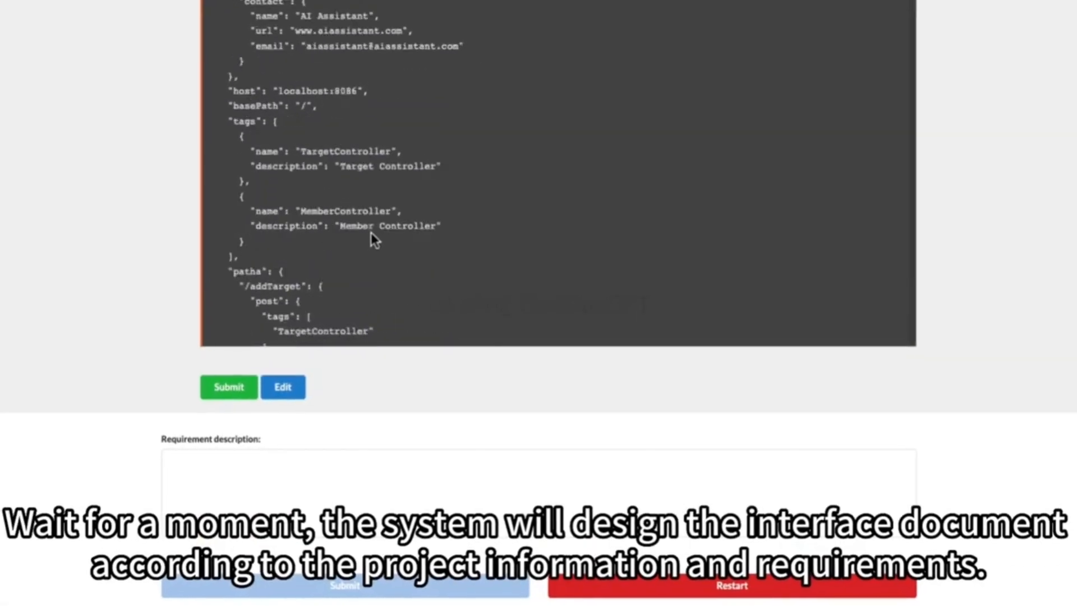
scroll("down", 3)
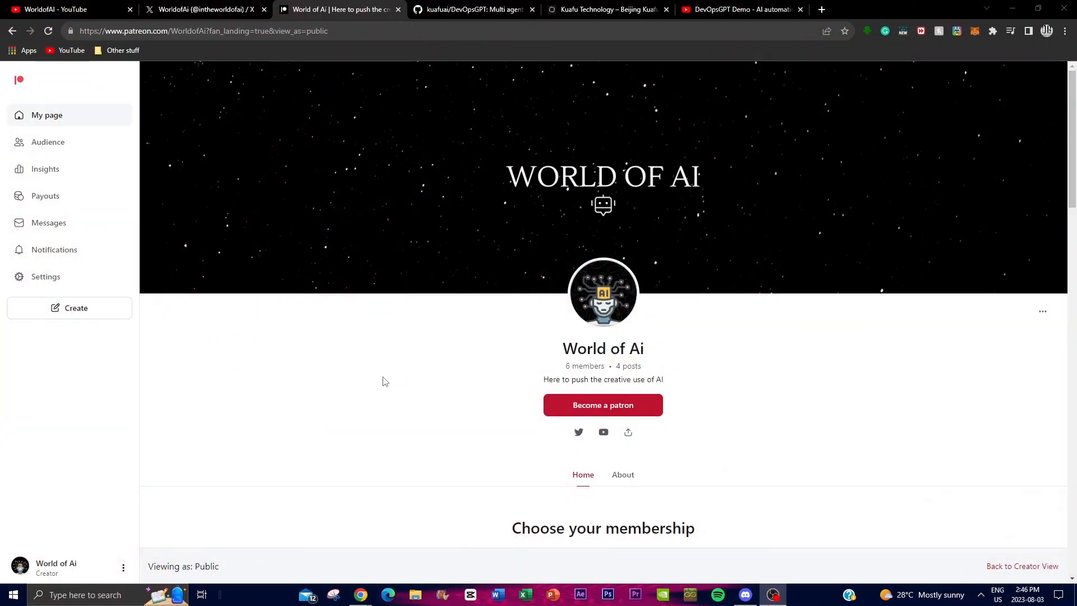
mouse_move(787, 418)
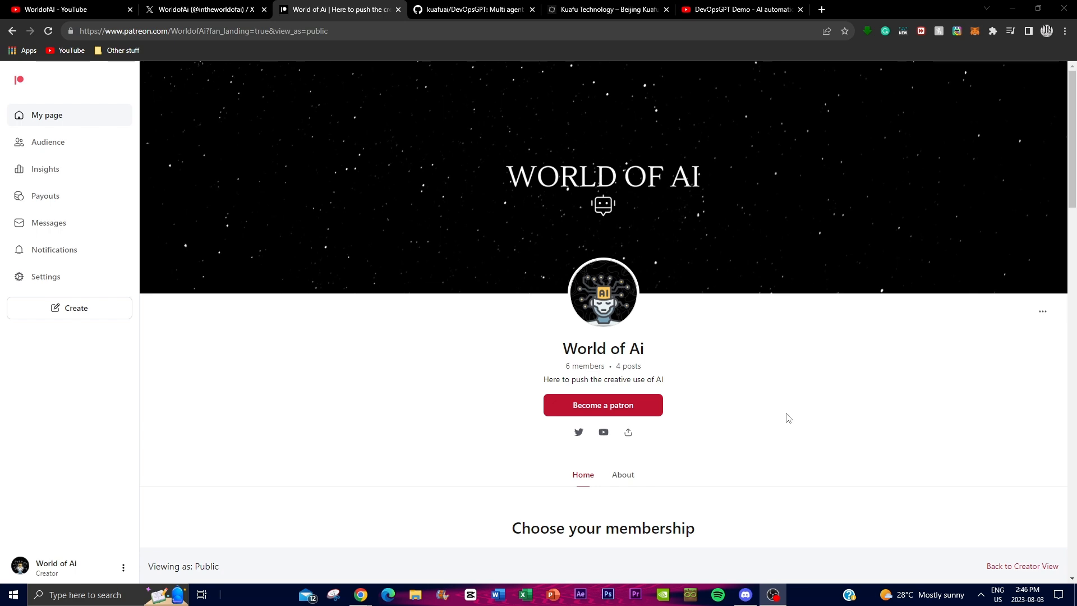
Review the World of Ai Patreon AI Pioneers membership tier, then switch to the WorldofAI YouTube tab
scroll("down", 3)
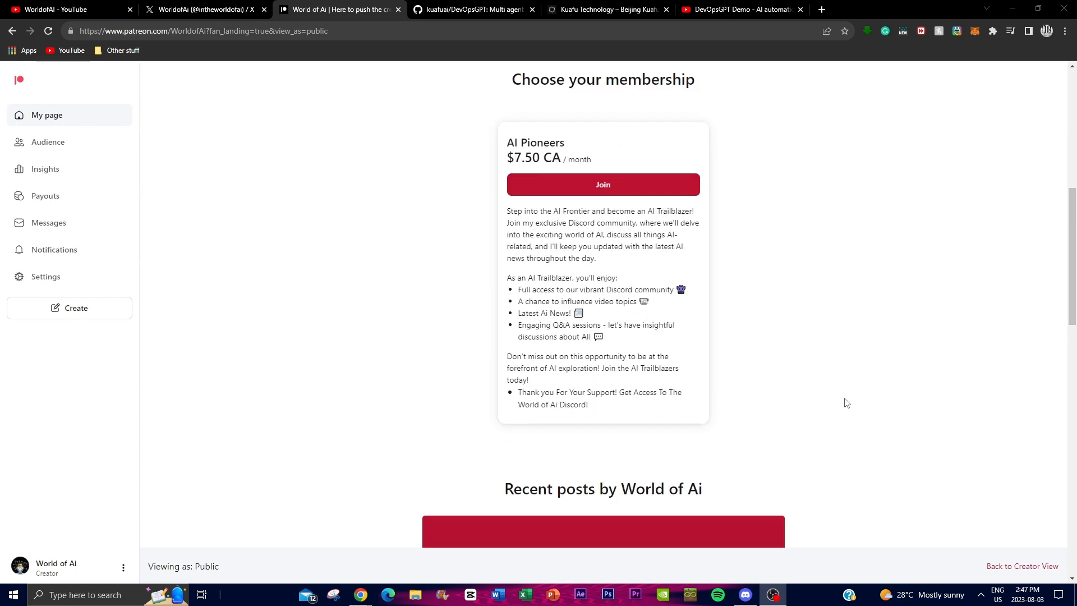
mouse_move(952, 374)
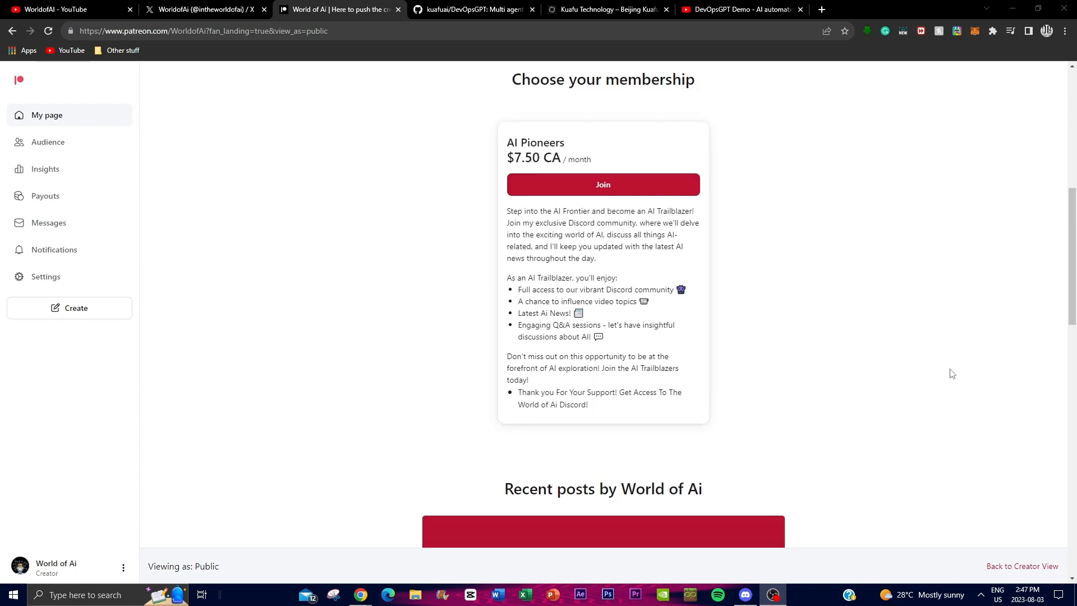
scroll("up", 3)
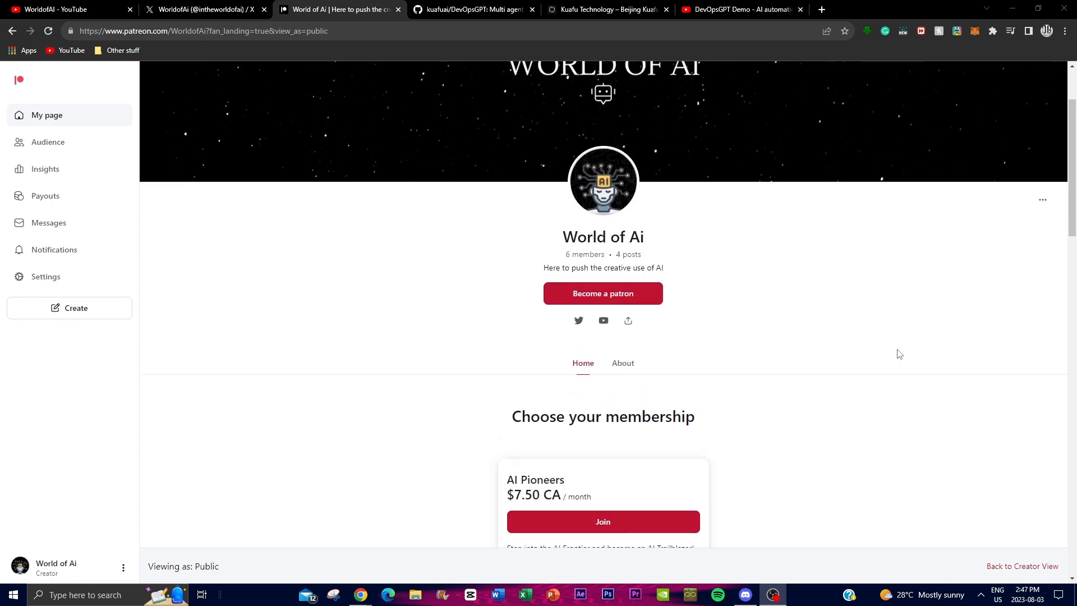
scroll("up", 3)
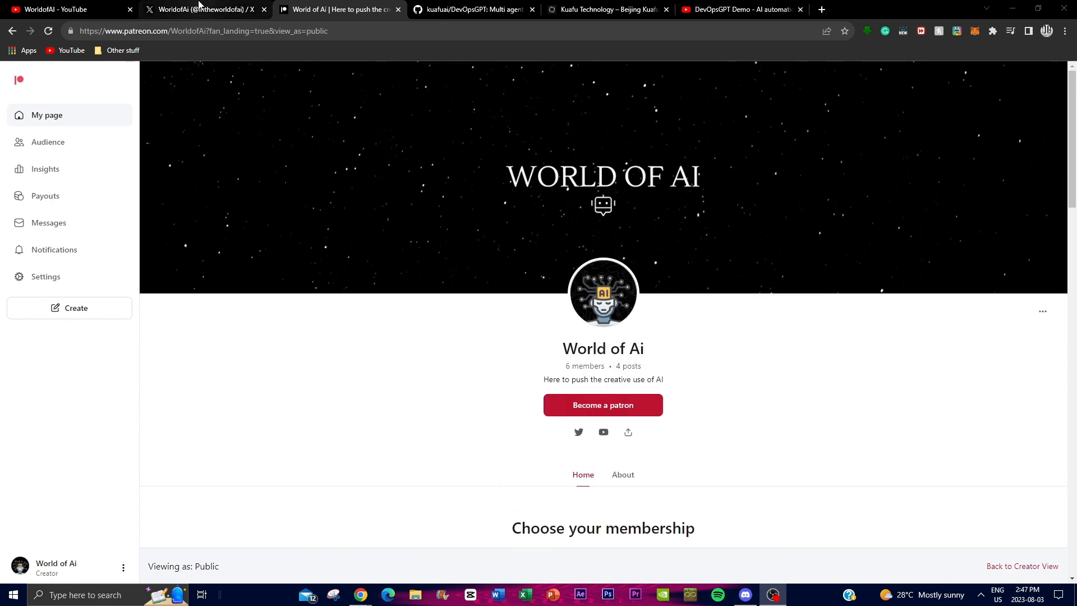
left_click(202, 9)
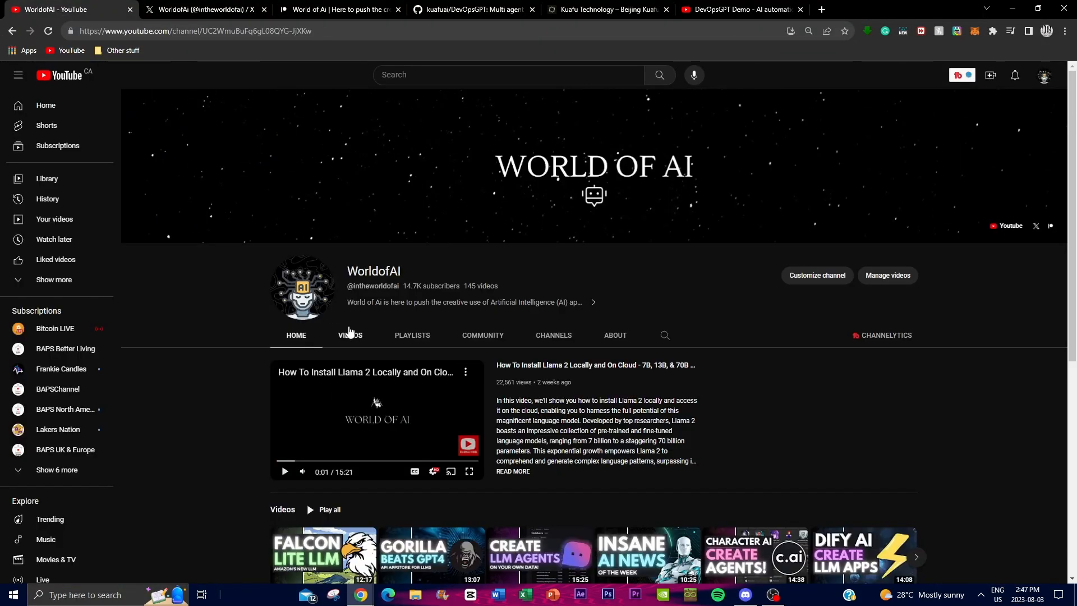
mouse_move(323, 337)
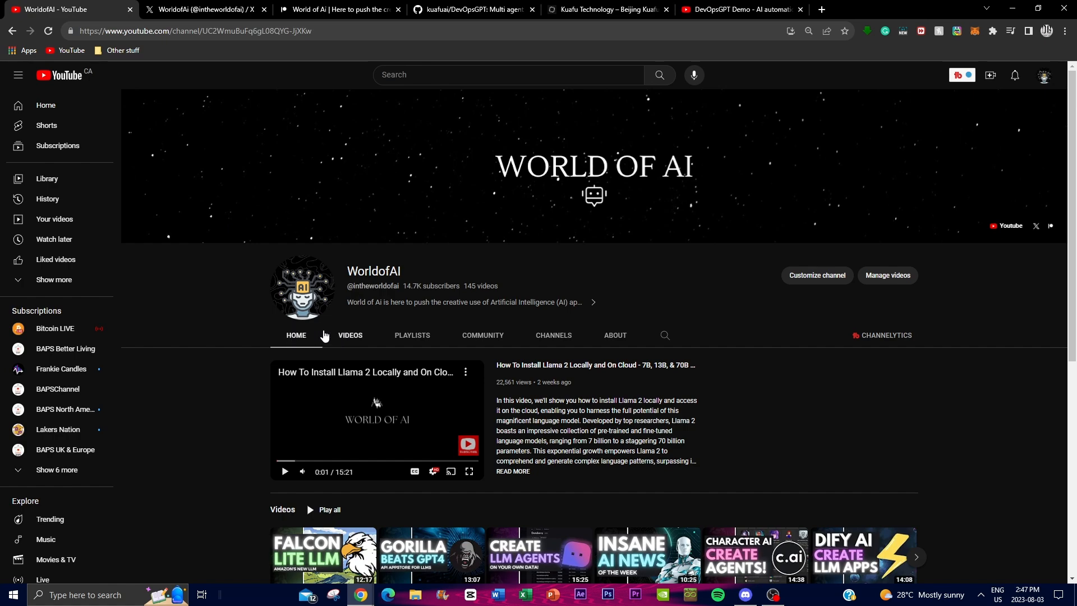
Browse the WorldofAI channel's VIDEOS grid, then switch to the kuafuai/DevOpsGPT GitHub tab
left_click(350, 336)
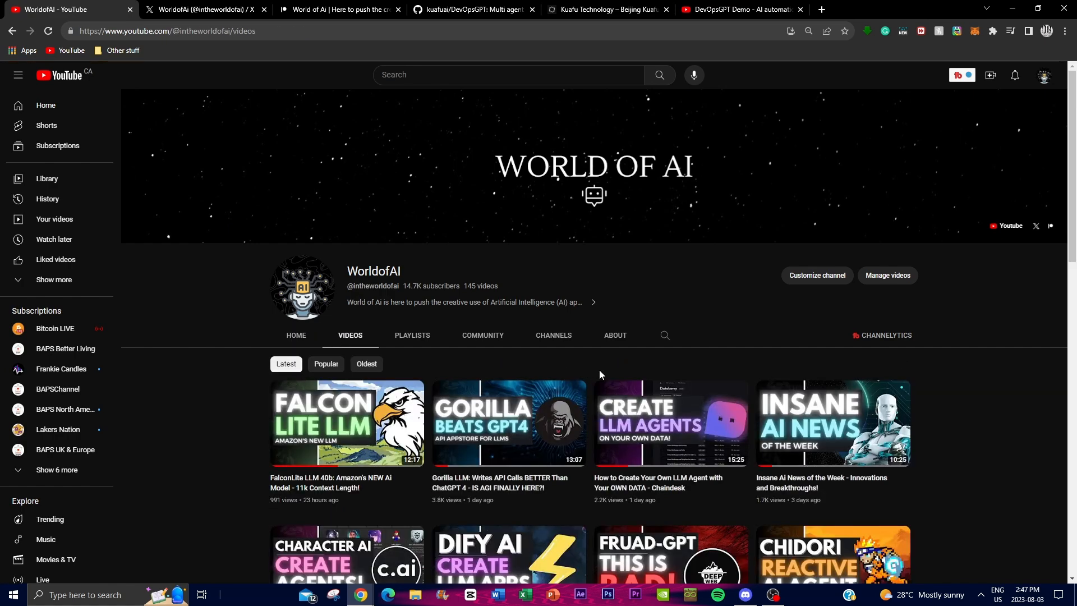
scroll("down", 3)
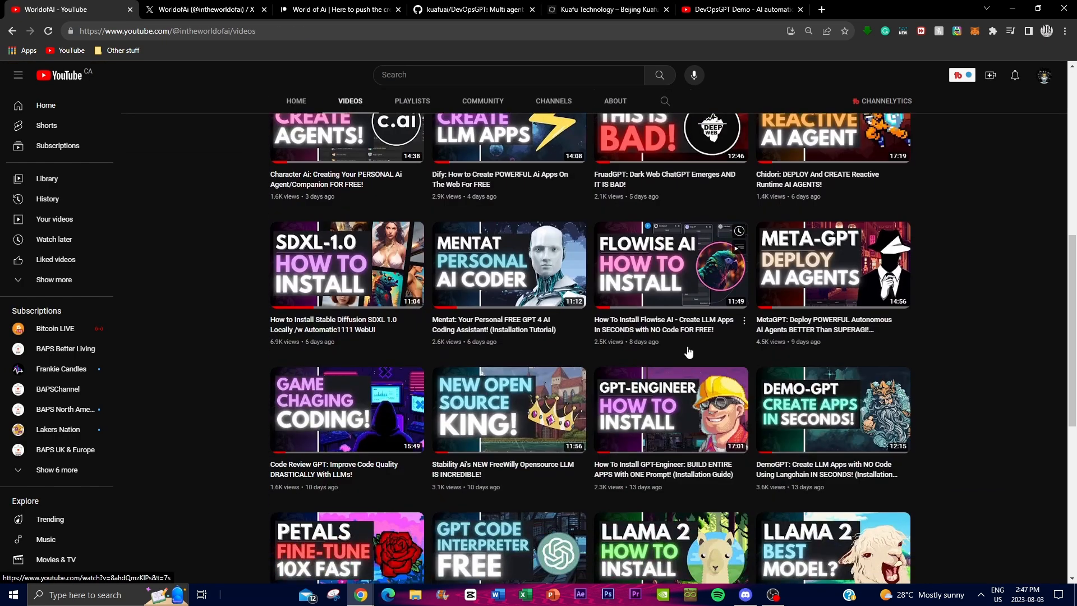
scroll("down", 3)
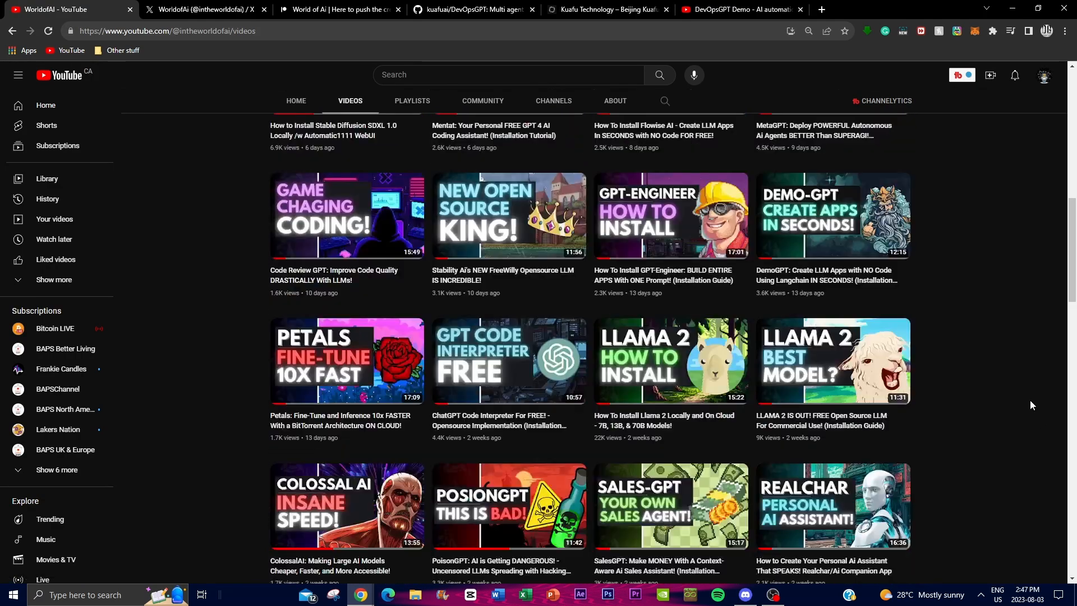
left_click(474, 9)
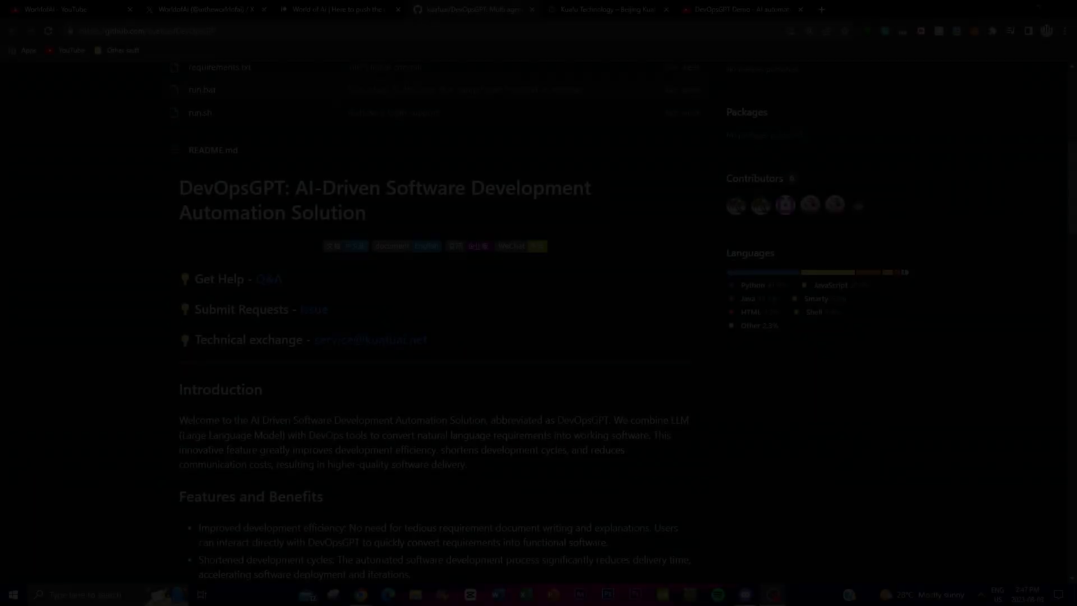